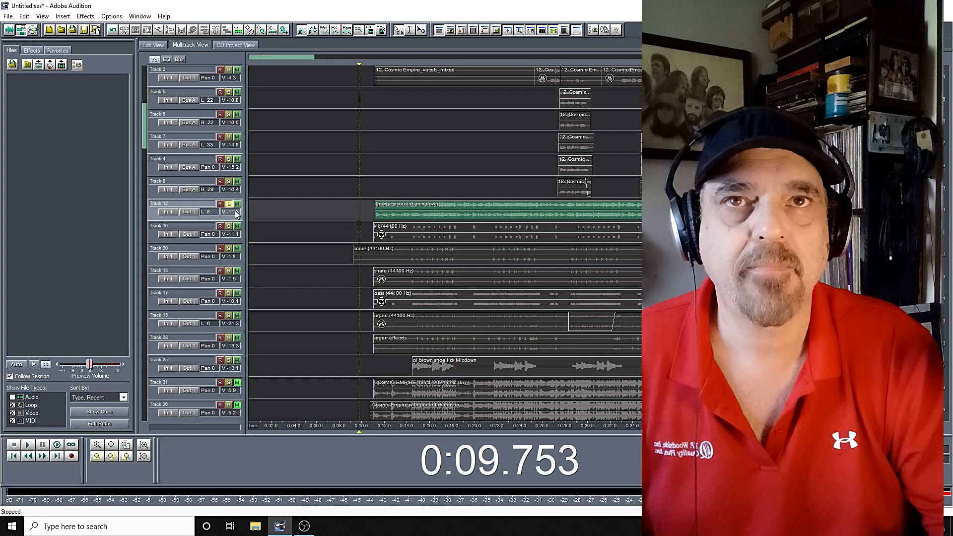
mouse_move(126, 459)
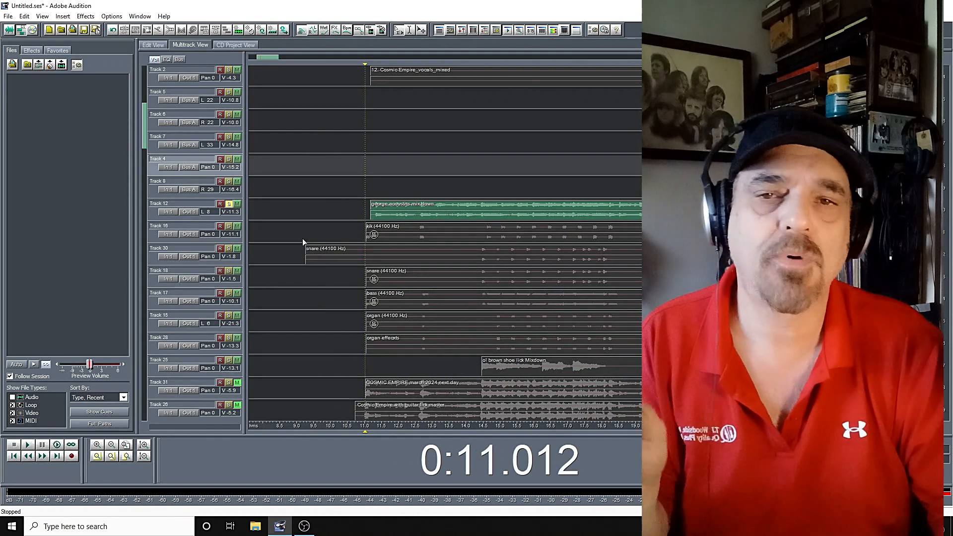
Show the session's imported WAV files — drums, bass, organ, guitar and vocals — in the Files list.
click(29, 444)
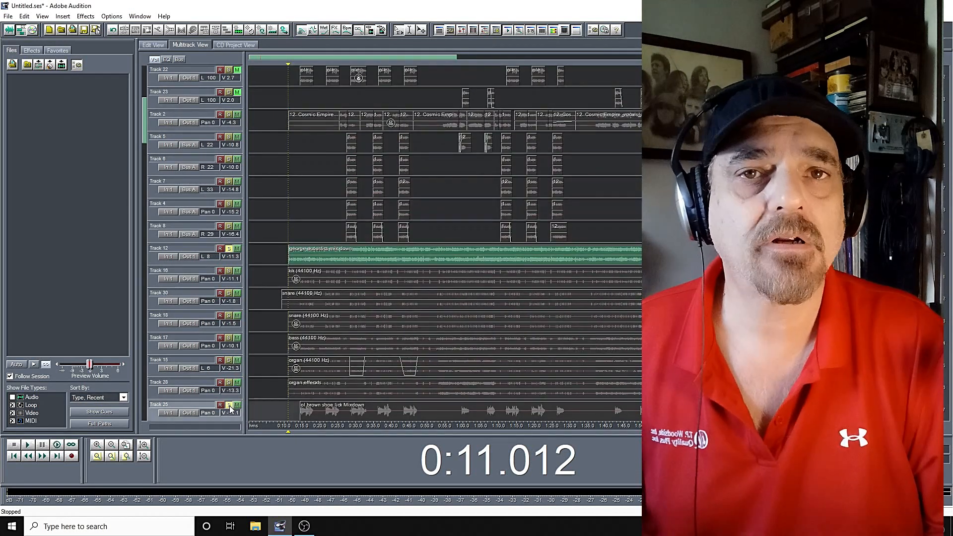
click(29, 458)
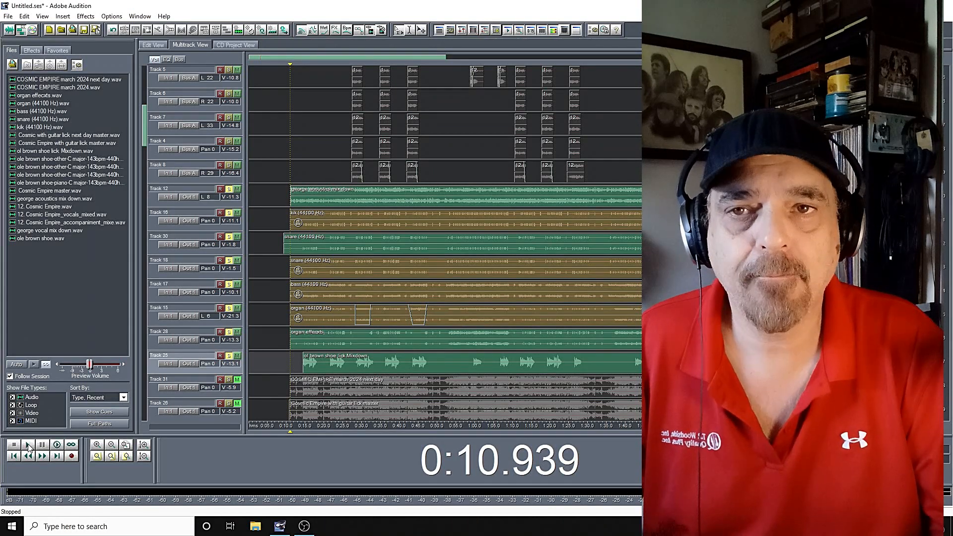
Start playback of the Cosmic Empire session through the rearranged vocal clips from about 0:25.
click(28, 458)
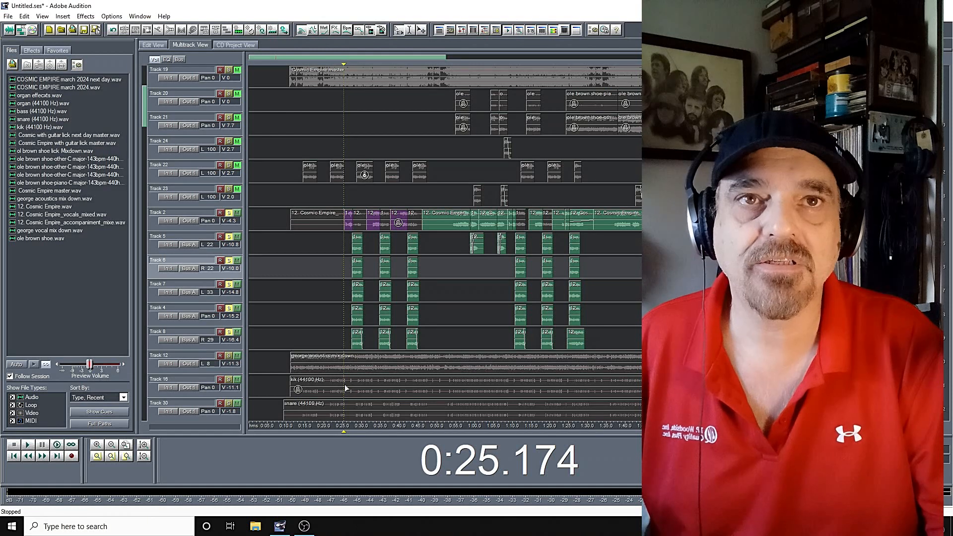
click(28, 459)
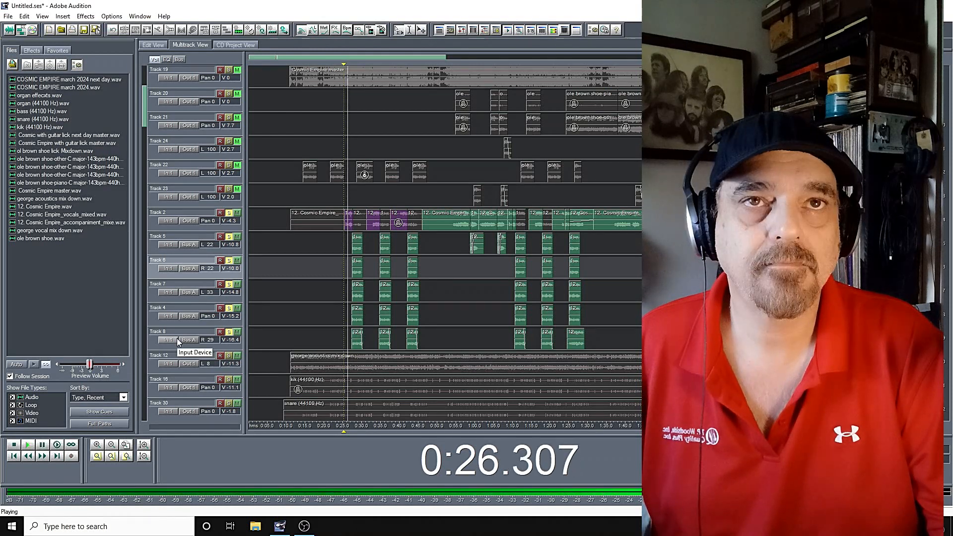